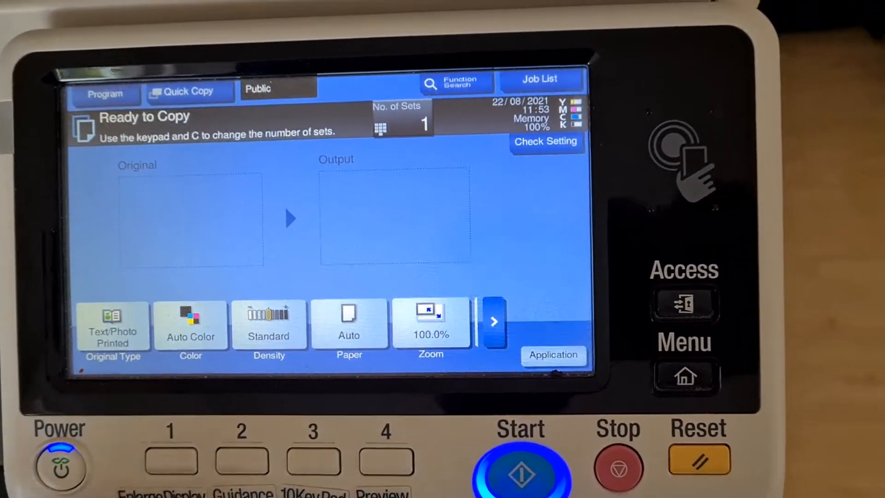
Switch copying to full colour and set the density to the lightest -4.
{"action": "left_click", "coordinate": [190, 325]}
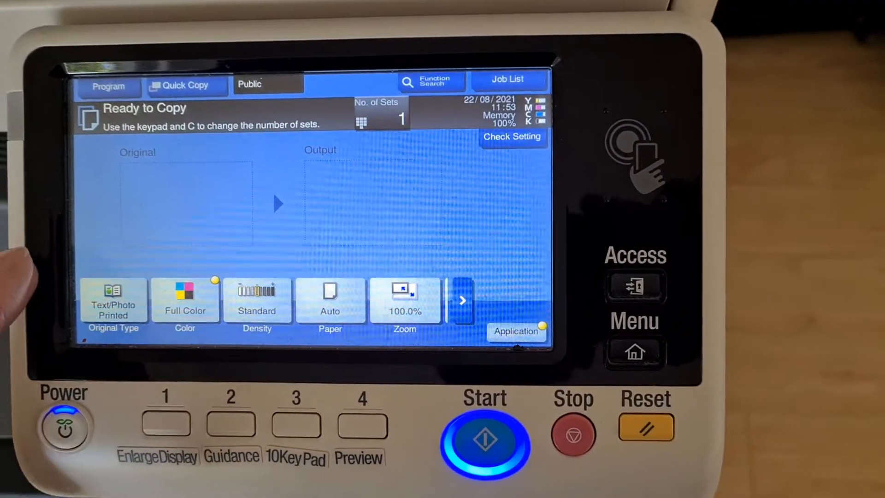
{"action": "left_click", "coordinate": [257, 298]}
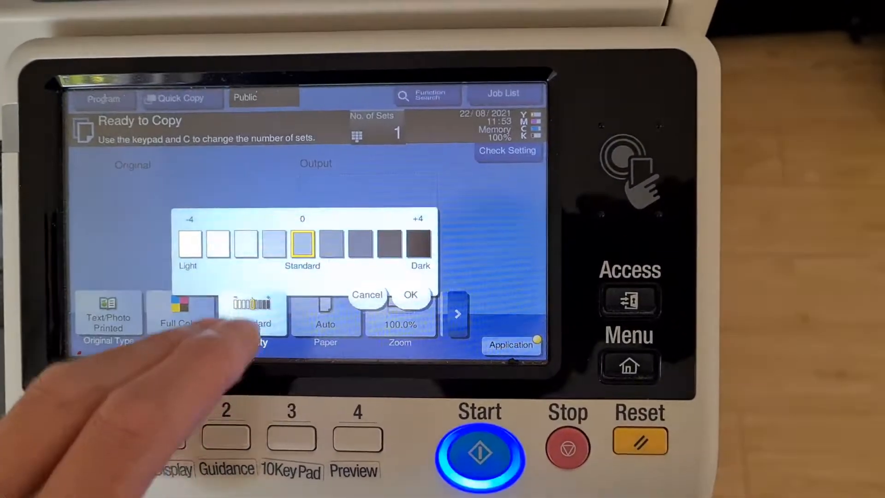
{"action": "left_click", "coordinate": [410, 294]}
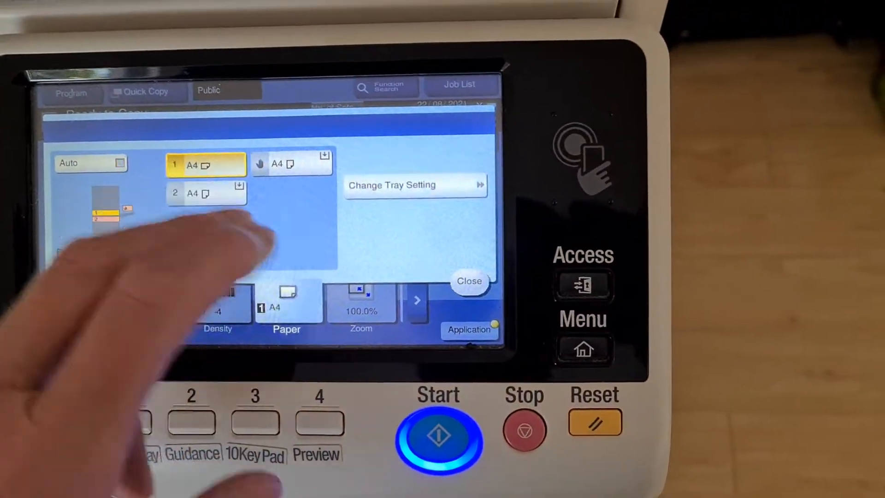
Choose A4 paper from tray 1 and the A4-to-A3 141.4% enlargement.
{"action": "left_click", "coordinate": [360, 302]}
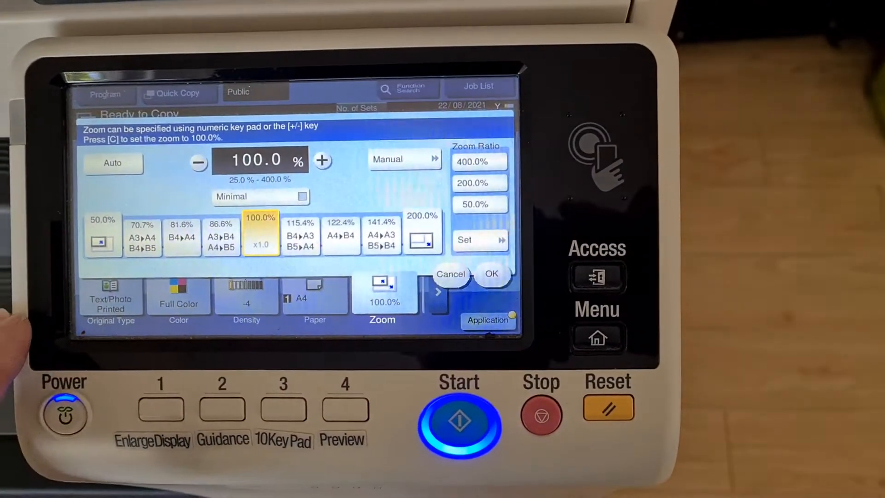
{"action": "left_click", "coordinate": [381, 235]}
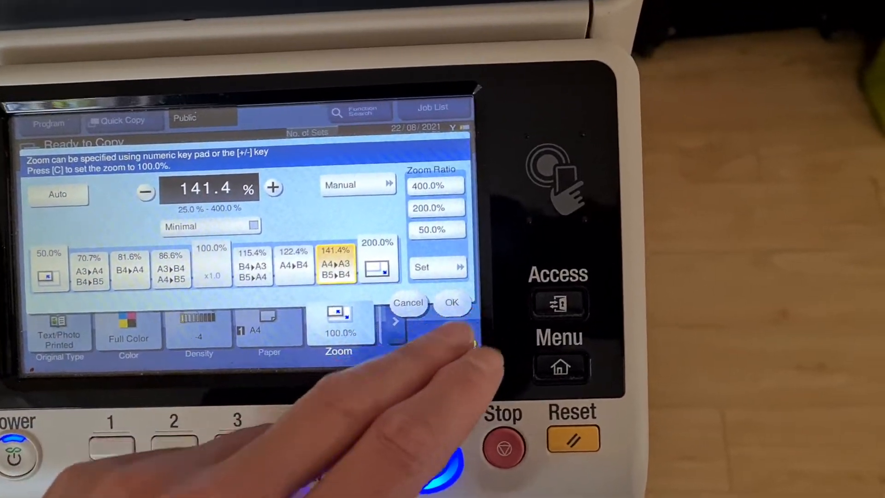
{"action": "left_click", "coordinate": [451, 302]}
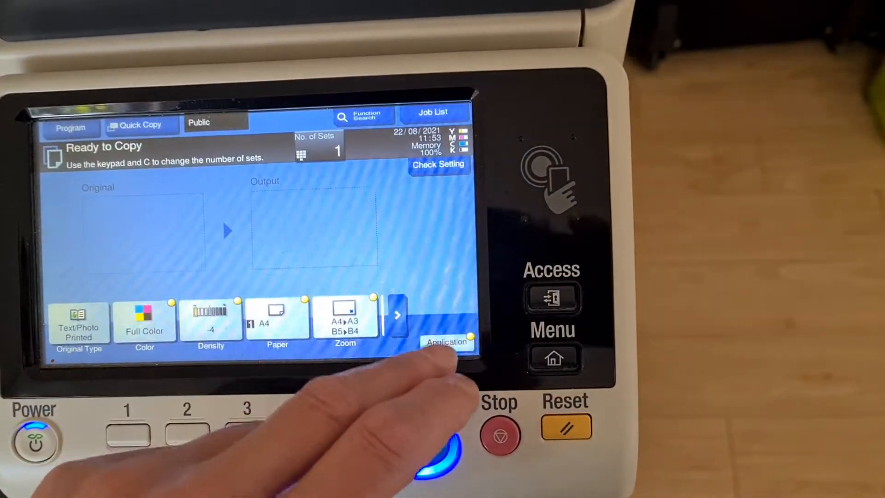
Review colour balance for yellow, magenta, cyan and black in Color Adjust, then return to Ready to Copy.
{"action": "left_click", "coordinate": [446, 341]}
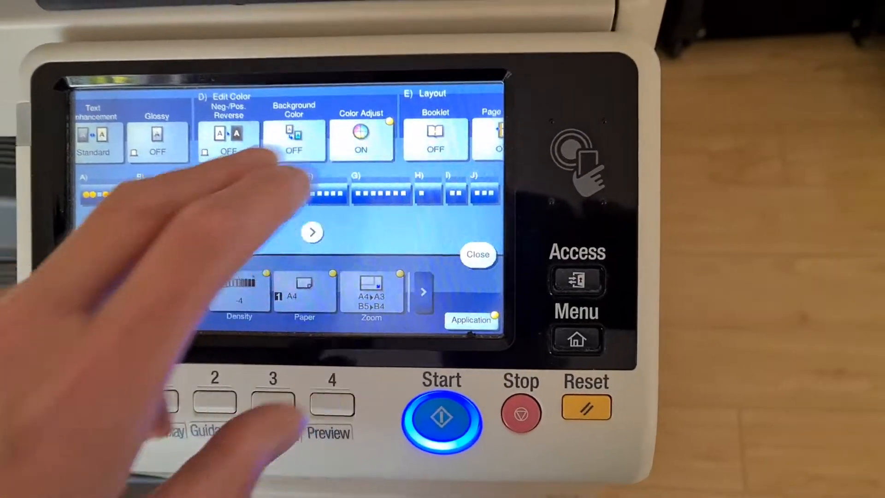
{"action": "left_click", "coordinate": [360, 135]}
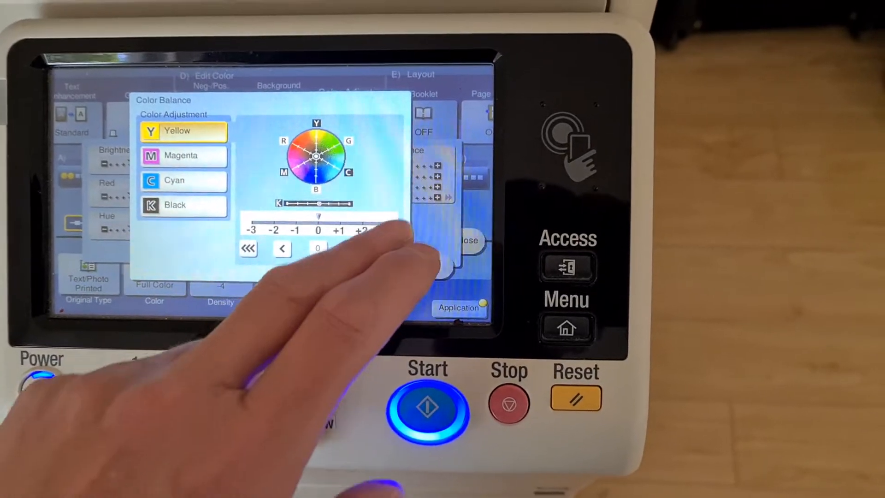
{"action": "left_click", "coordinate": [186, 155]}
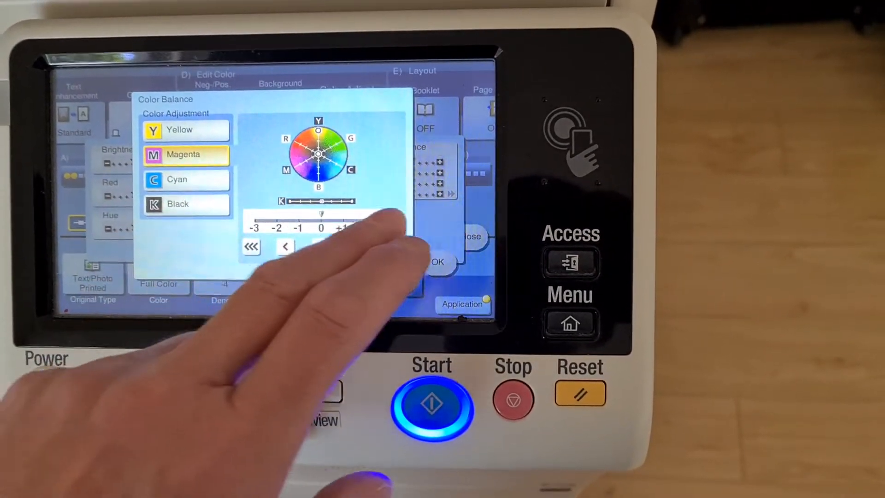
{"action": "left_click", "coordinate": [186, 179]}
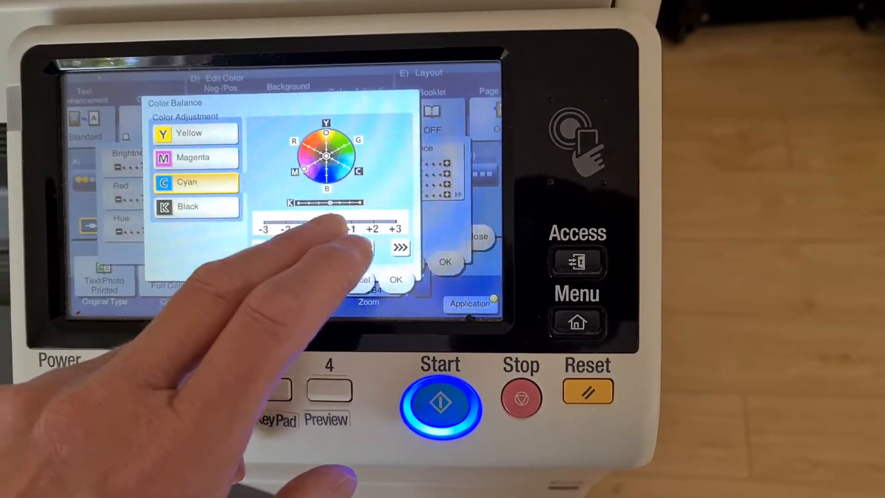
{"action": "left_click", "coordinate": [194, 218]}
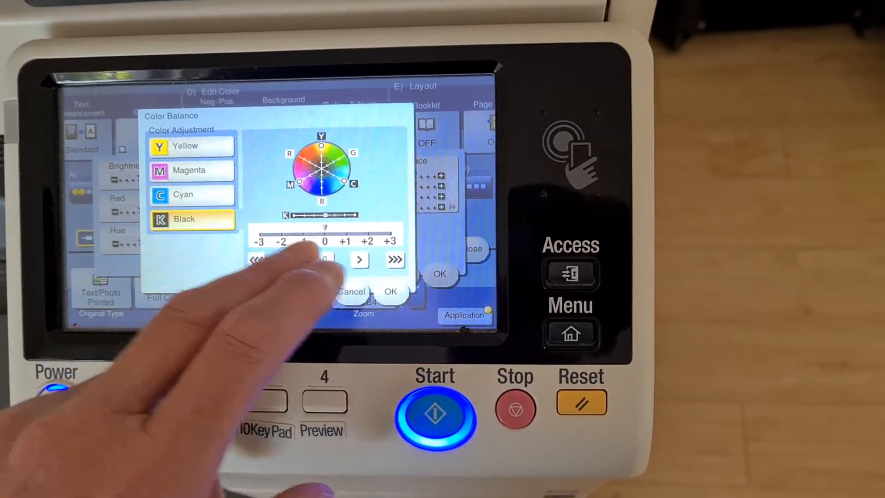
{"action": "left_click", "coordinate": [391, 293]}
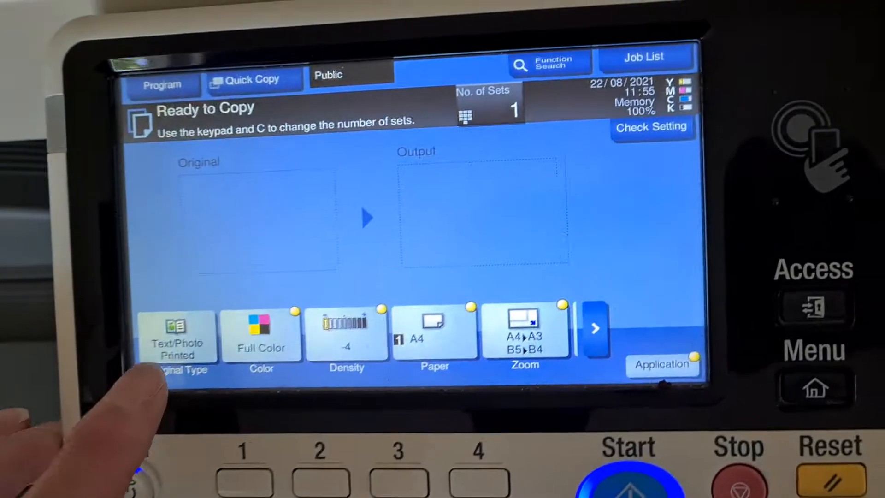
Set the original type to copied paper and manual zoom to 130.0% for X and Y.
{"action": "left_click", "coordinate": [176, 336]}
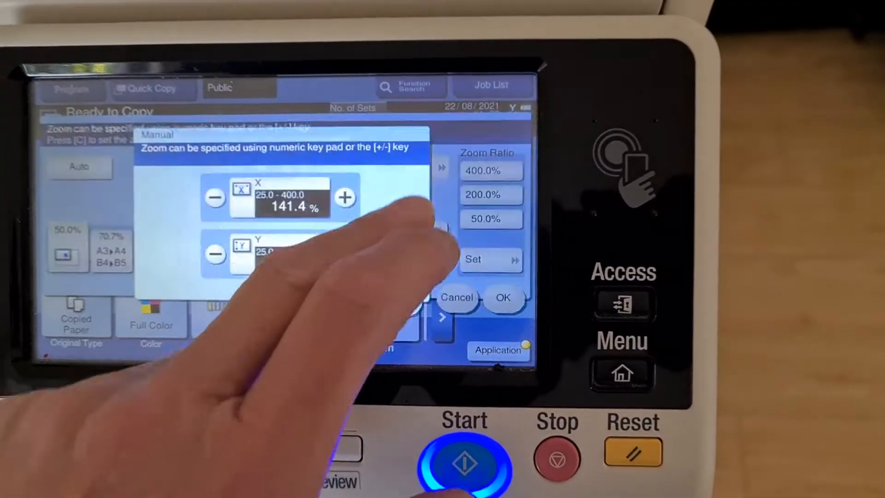
{"action": "left_click", "coordinate": [291, 200]}
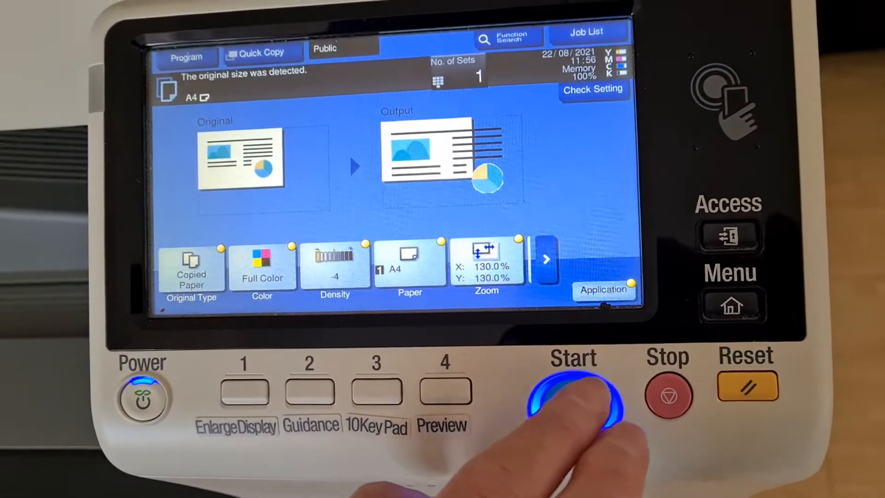
Scan the original on the glass and print one full-colour 130% copy as job 4800.
{"action": "left_click", "coordinate": [574, 398]}
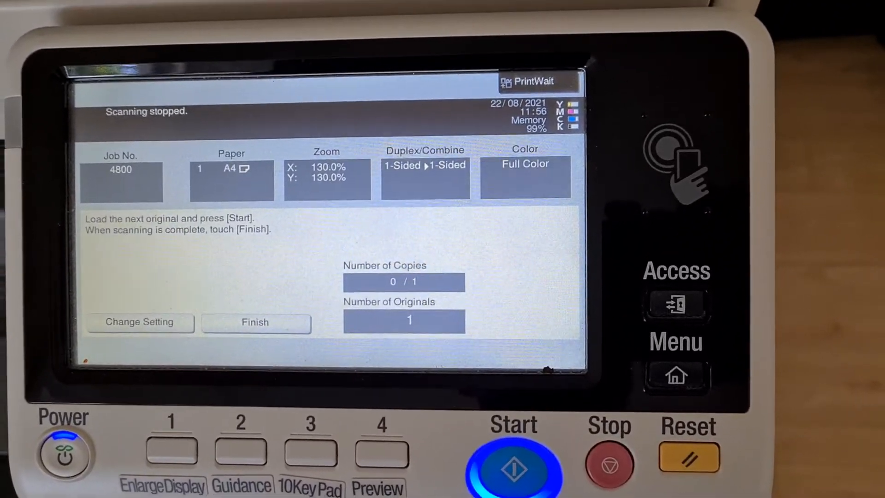
{"action": "left_click", "coordinate": [254, 323]}
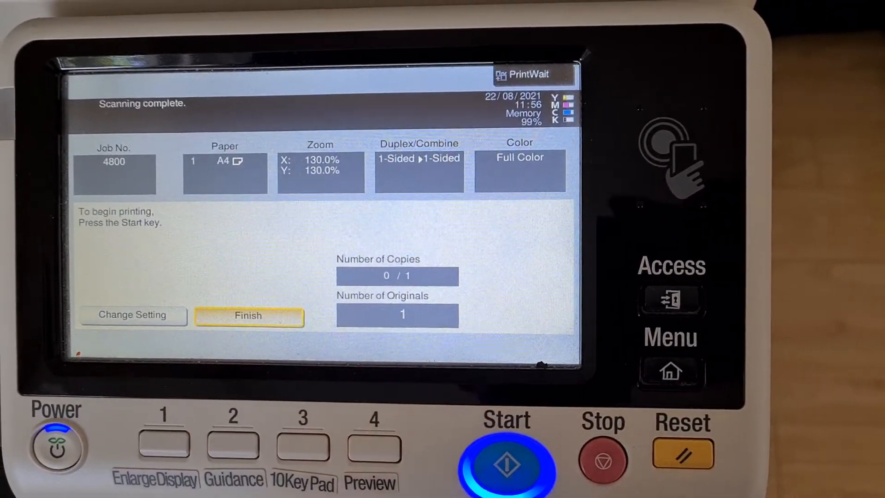
{"action": "left_click", "coordinate": [506, 462]}
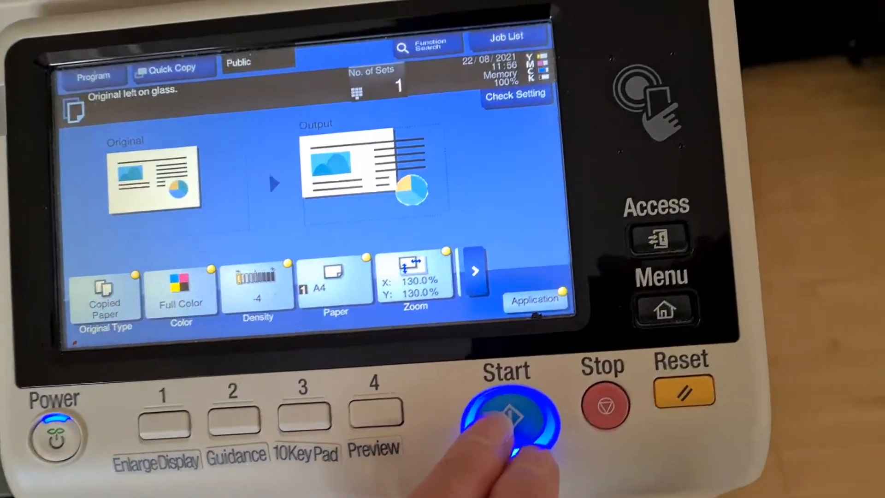
Scan and print a second single copy as job 4801.
{"action": "left_click", "coordinate": [505, 412]}
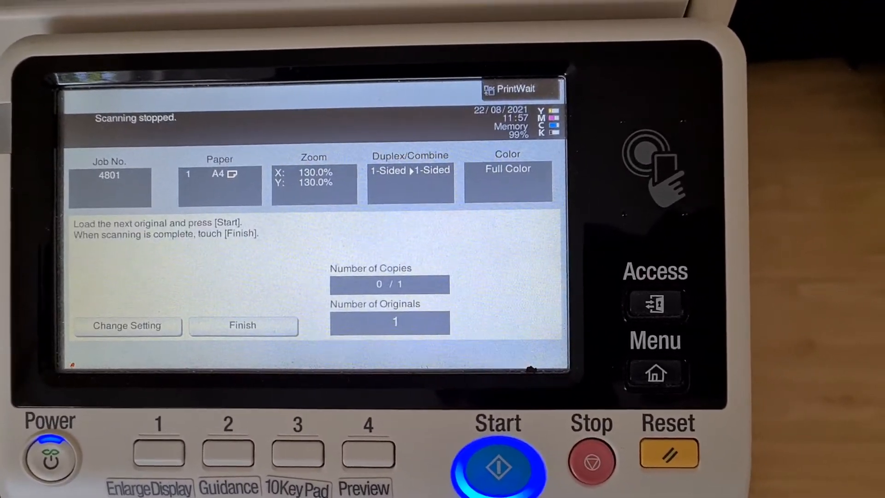
{"action": "left_click", "coordinate": [497, 468]}
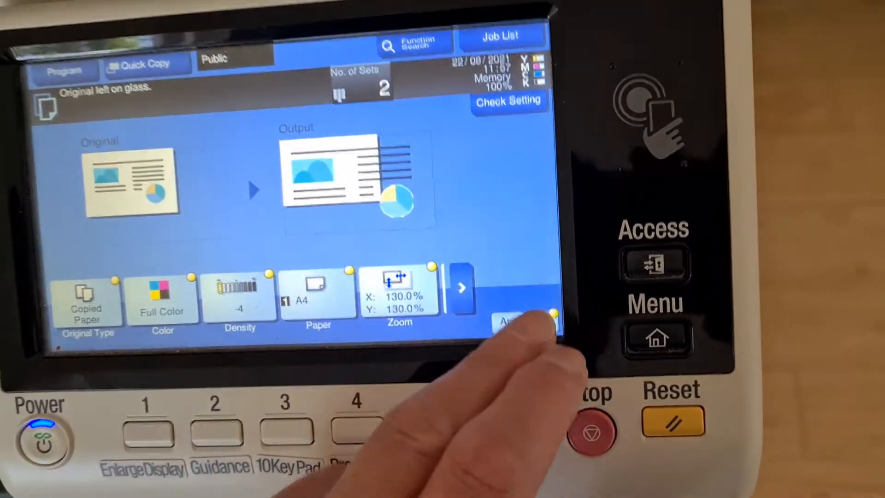
Turn Mirror Image ON under Layout and print the two copies as job 4802.
{"action": "left_click", "coordinate": [519, 324]}
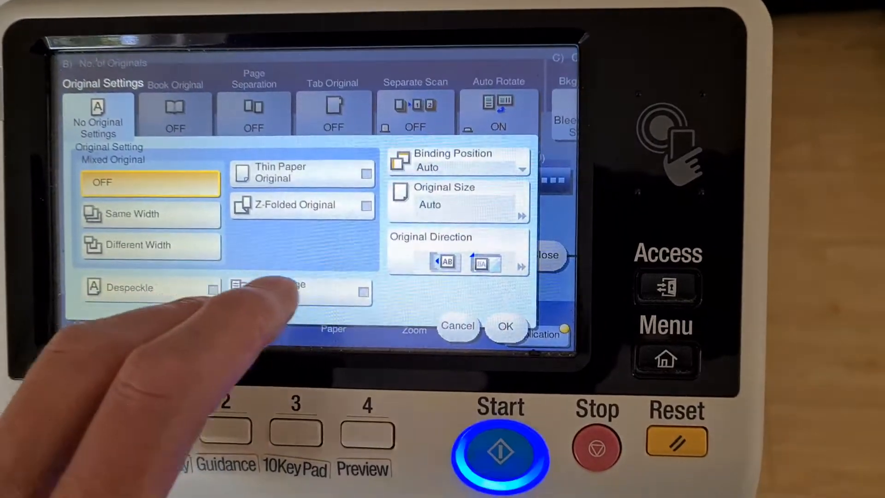
{"action": "left_click", "coordinate": [458, 200]}
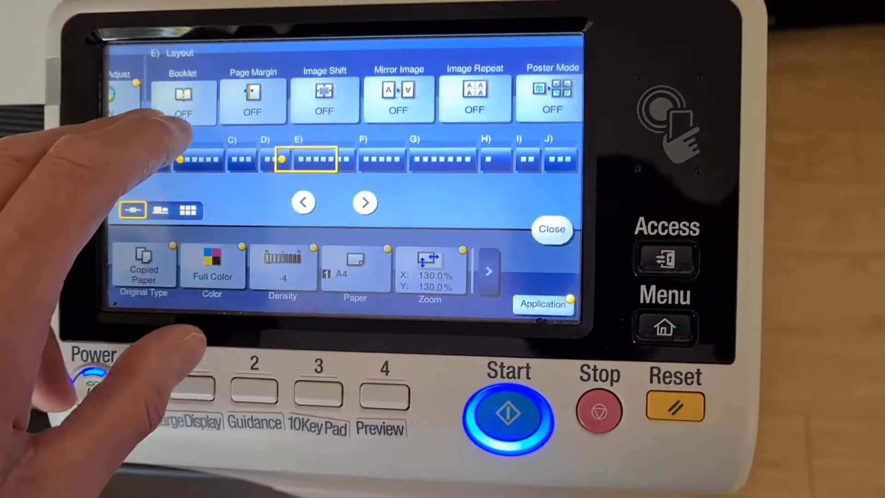
{"action": "left_click", "coordinate": [398, 99]}
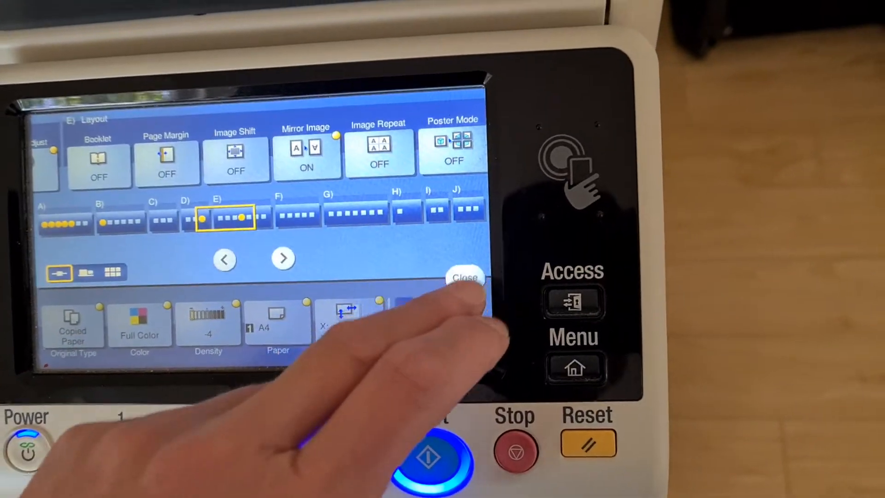
{"action": "left_click", "coordinate": [463, 278]}
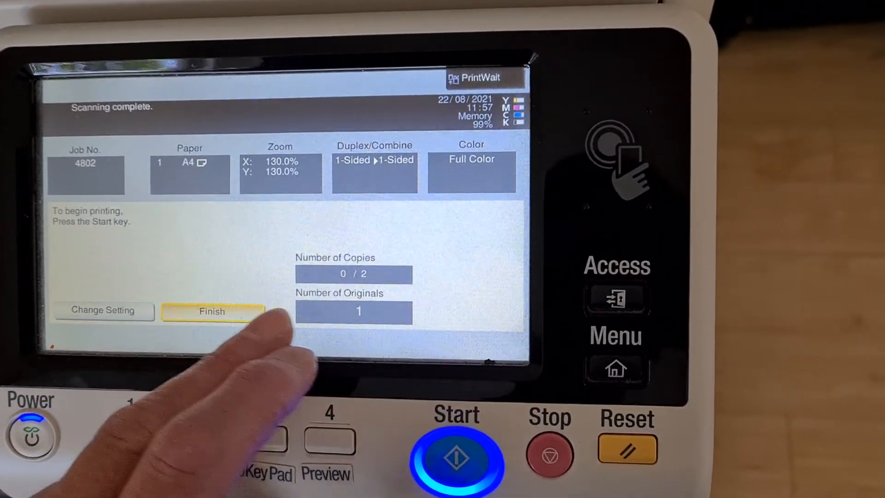
{"action": "left_click", "coordinate": [458, 457]}
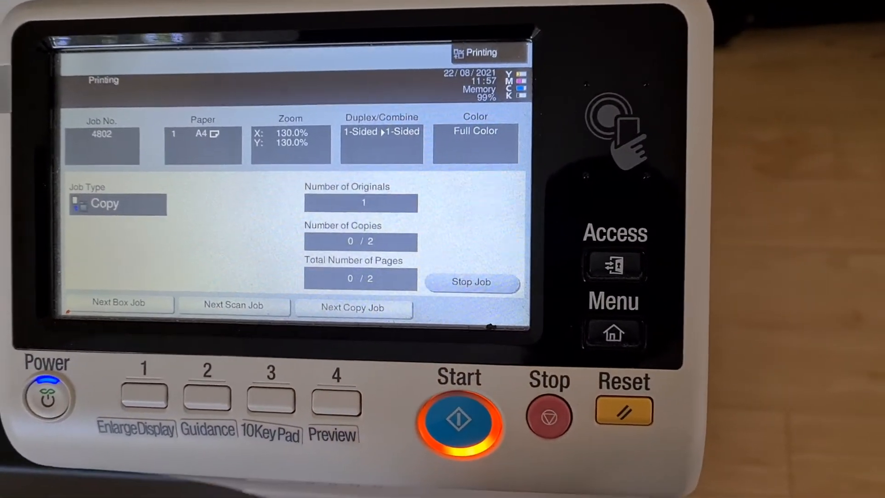